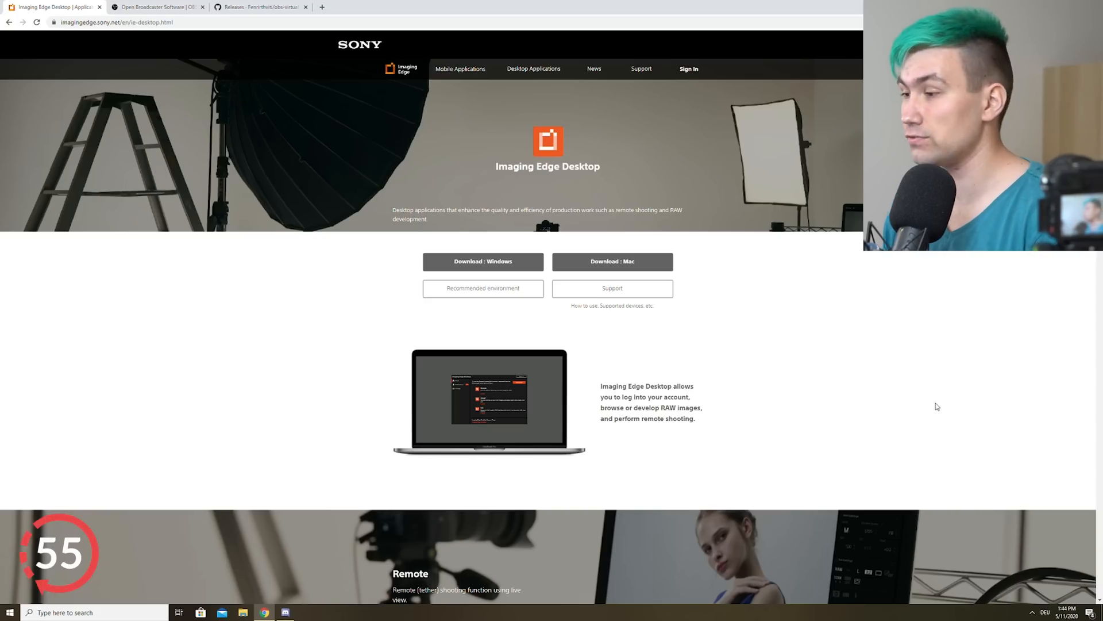
Download the Windows Imaging Edge Desktop installer, agree to the privacy policy, and start installing.
left_click(483, 261)
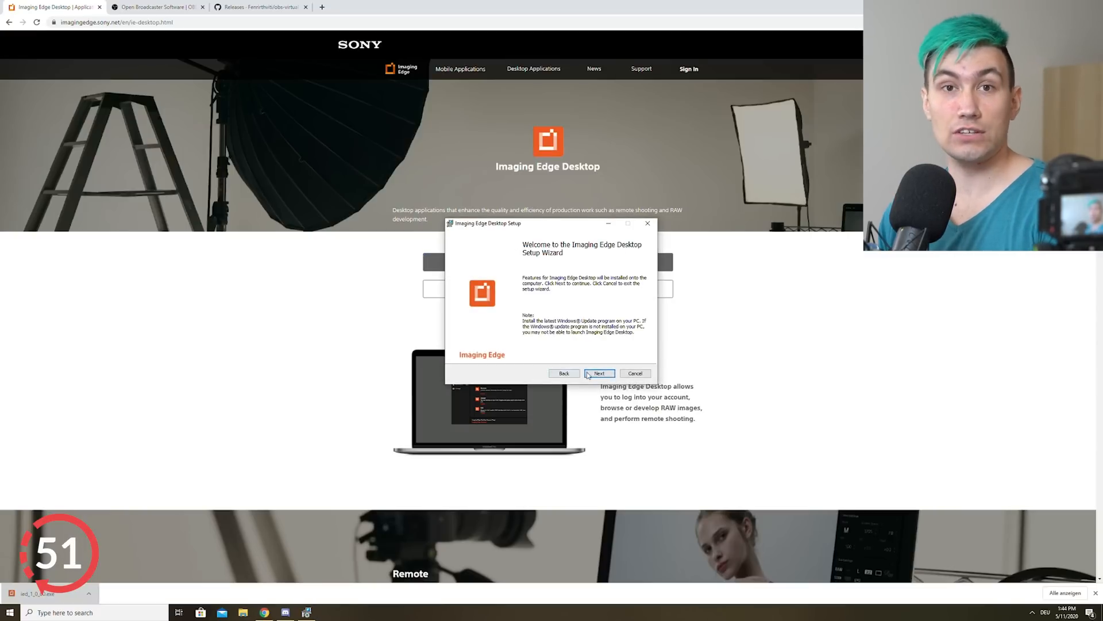
left_click(599, 373)
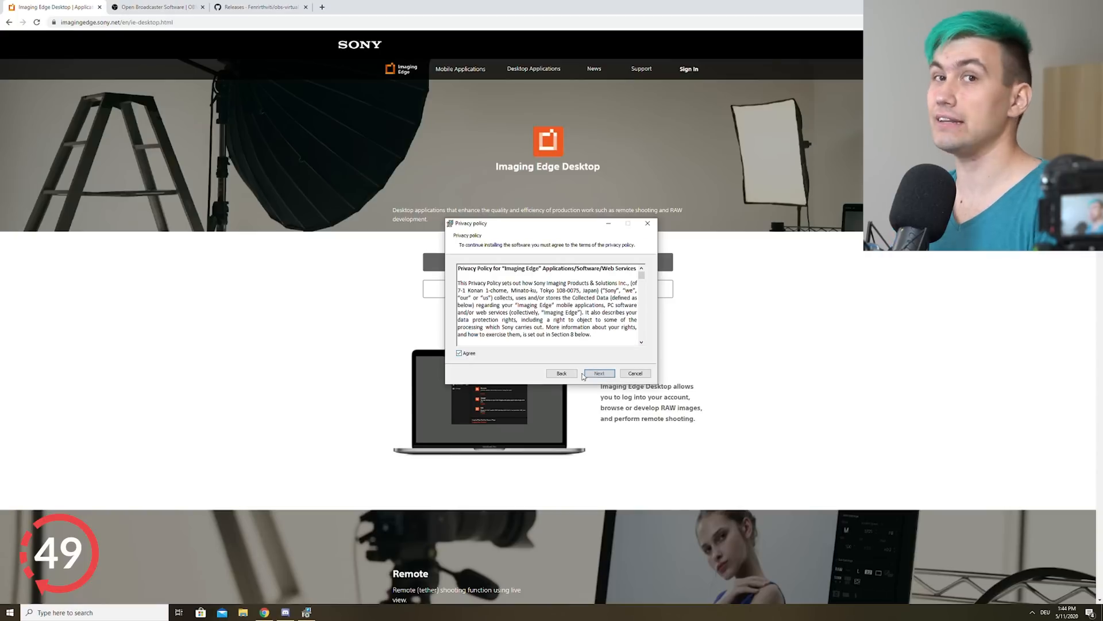
left_click(599, 373)
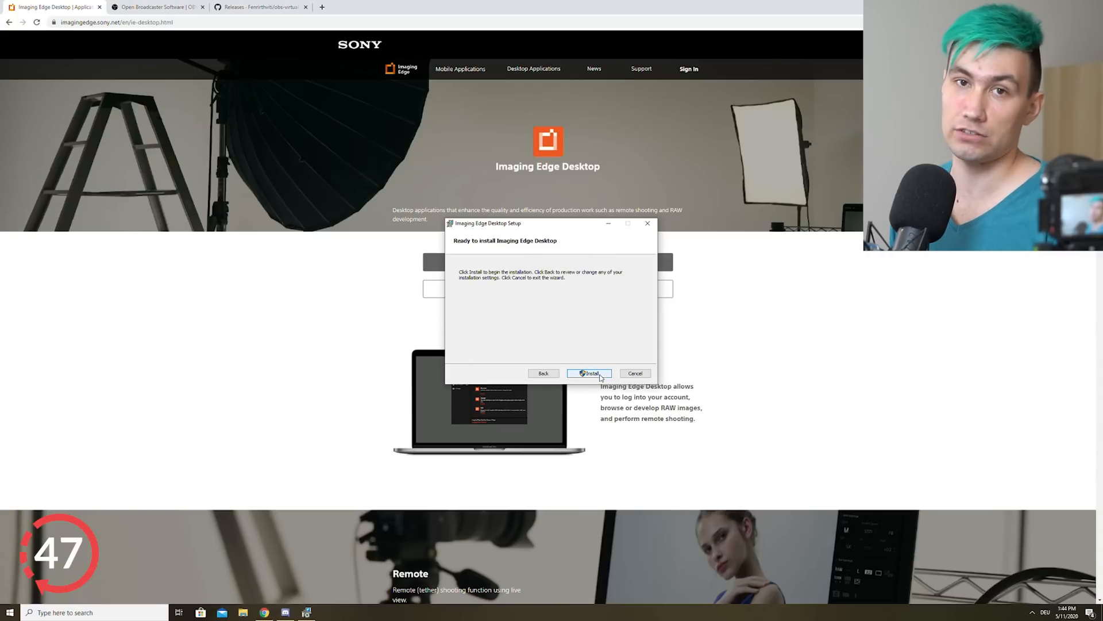
left_click(589, 373)
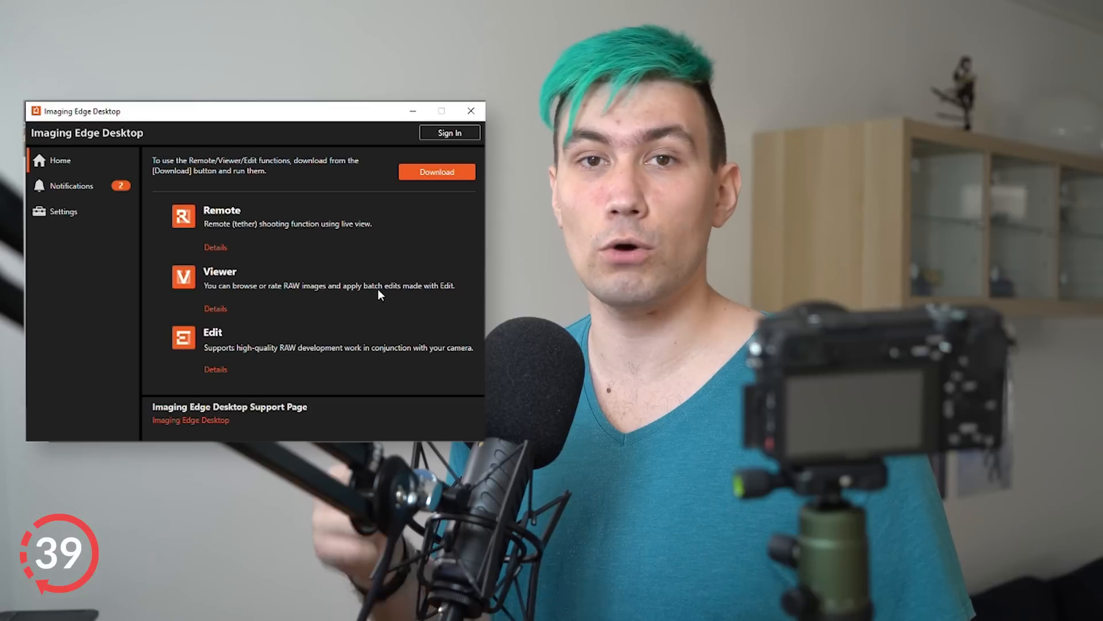
Download and install the Remote, Viewer and Edit components, accepting their licence agreement.
left_click(436, 171)
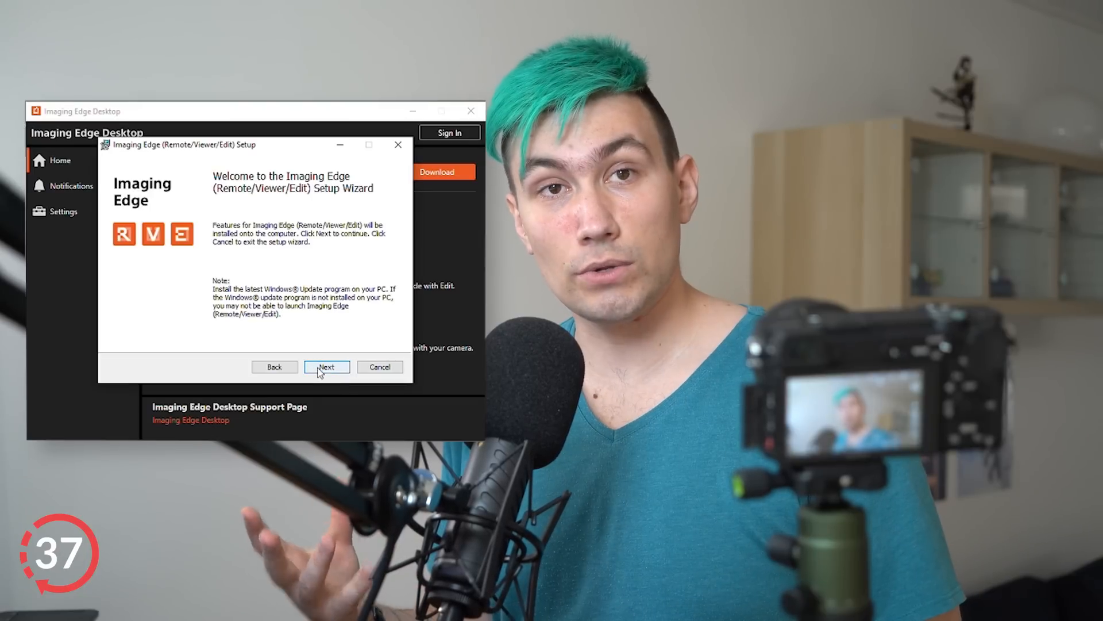
left_click(326, 367)
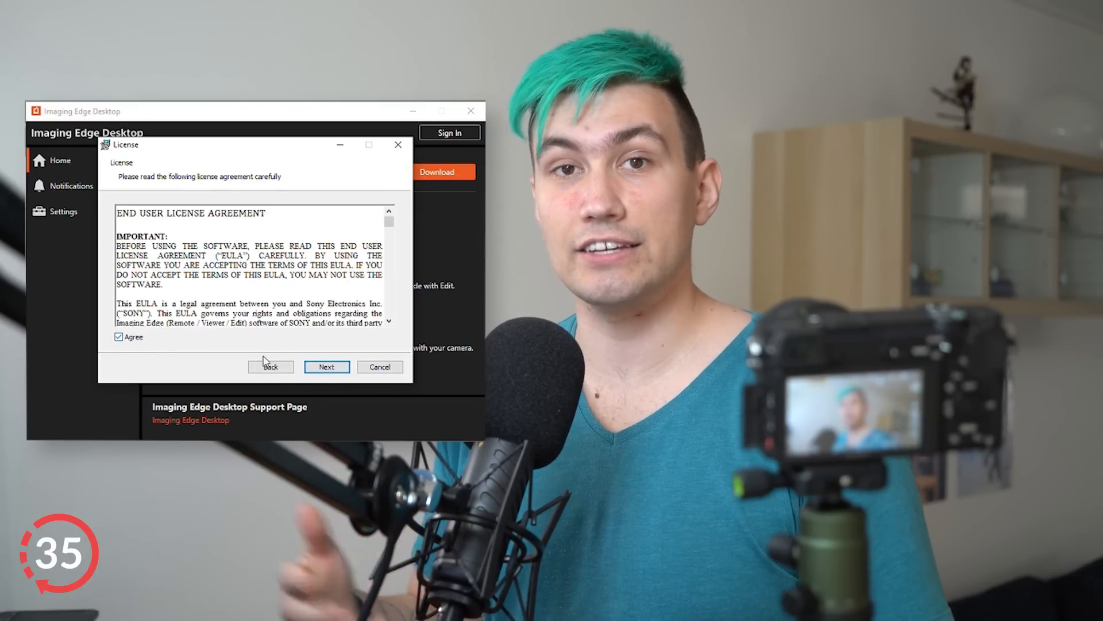
left_click(326, 367)
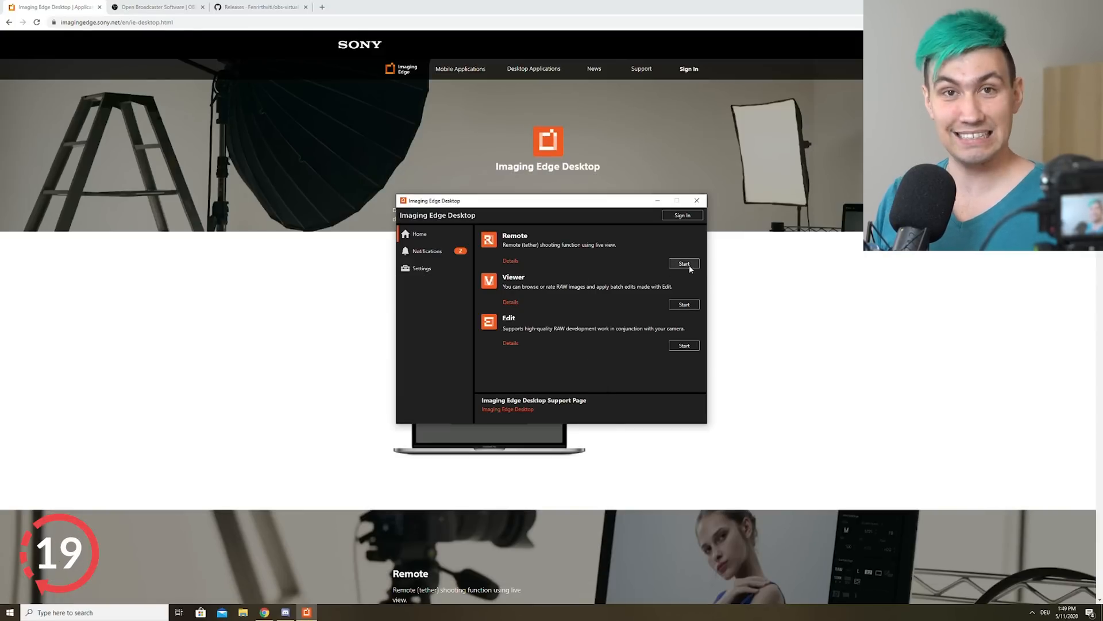
Launch Remote and connect to the ILCE-6300 camera from the device list.
left_click(682, 263)
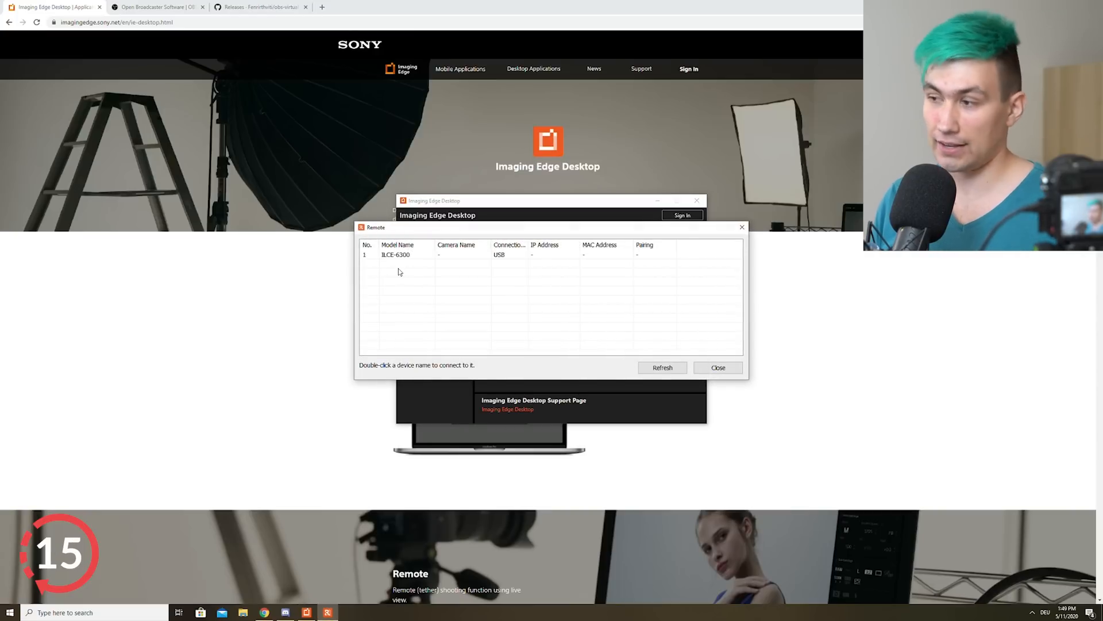
left_click(408, 254)
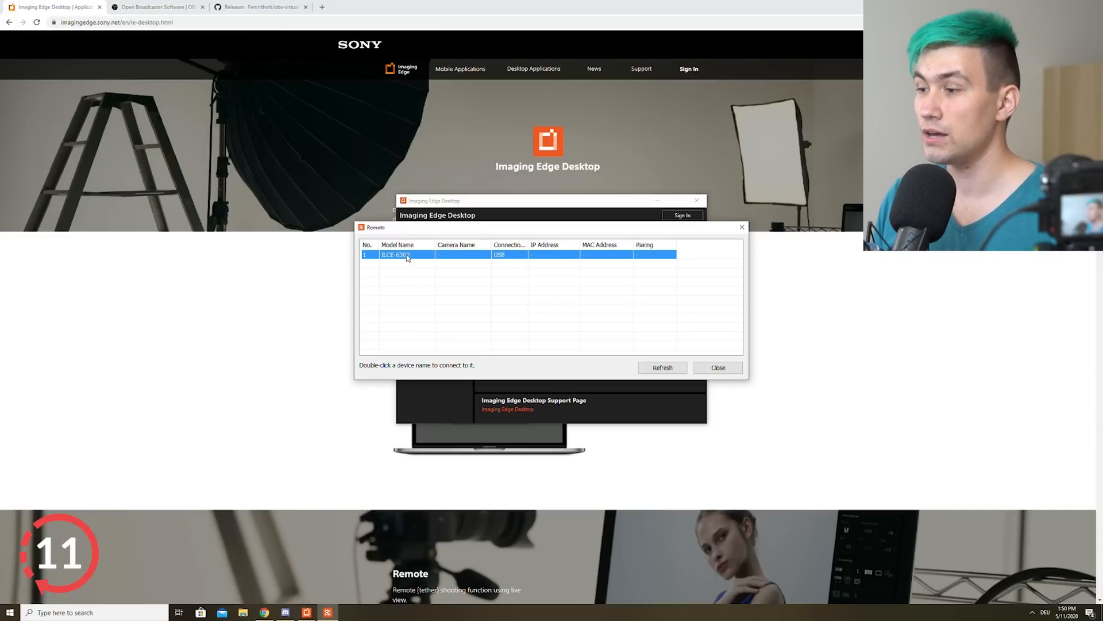
double_click(398, 255)
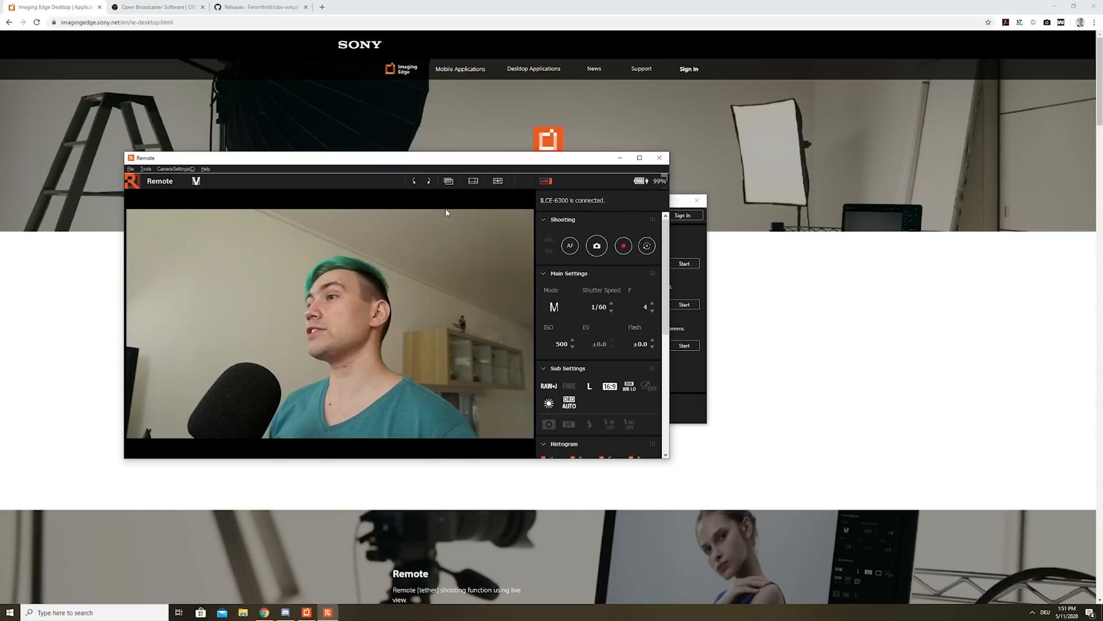
Wait for the ILCE-6300 live view, then switch to the OBS Studio page in Chrome.
left_click(153, 7)
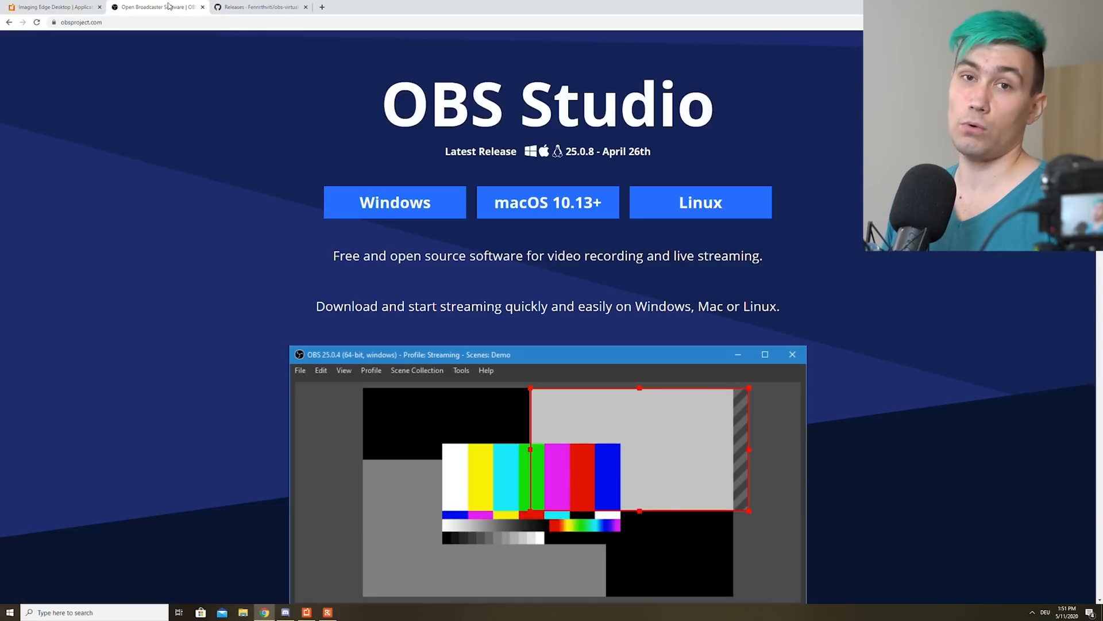
Download the OBS Studio installer for Windows from obsproject.com.
left_click(395, 202)
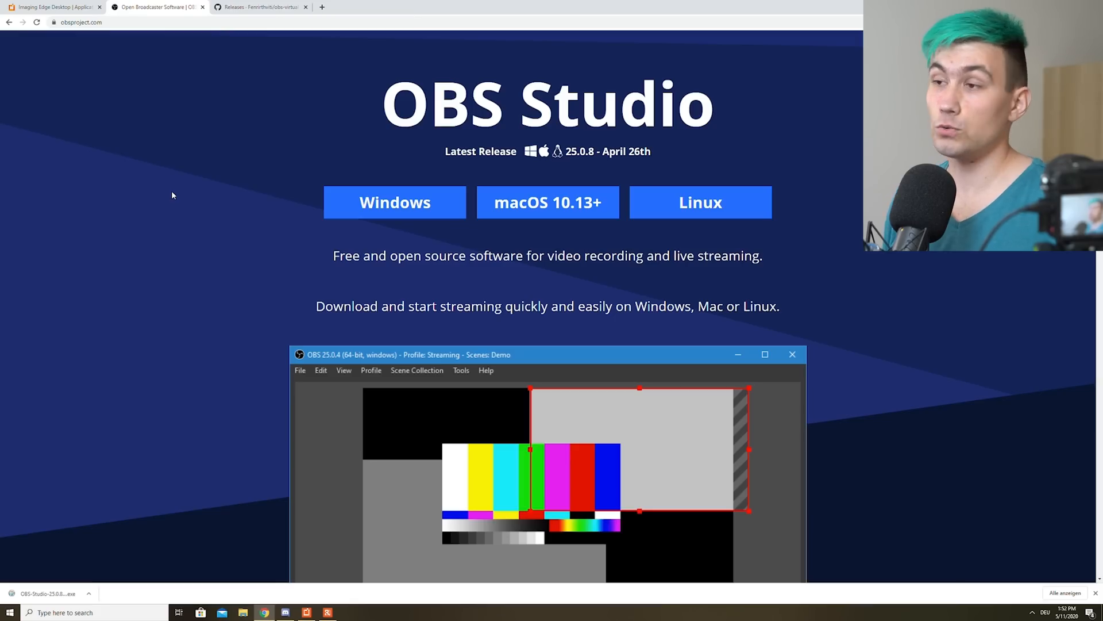
left_click(260, 7)
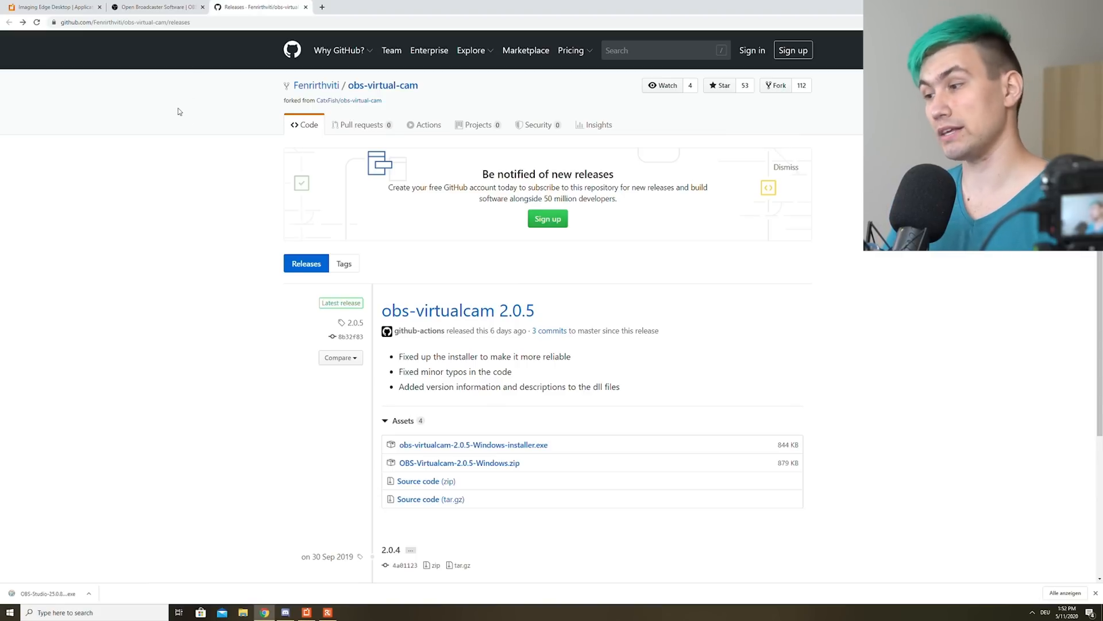
mouse_move(473, 445)
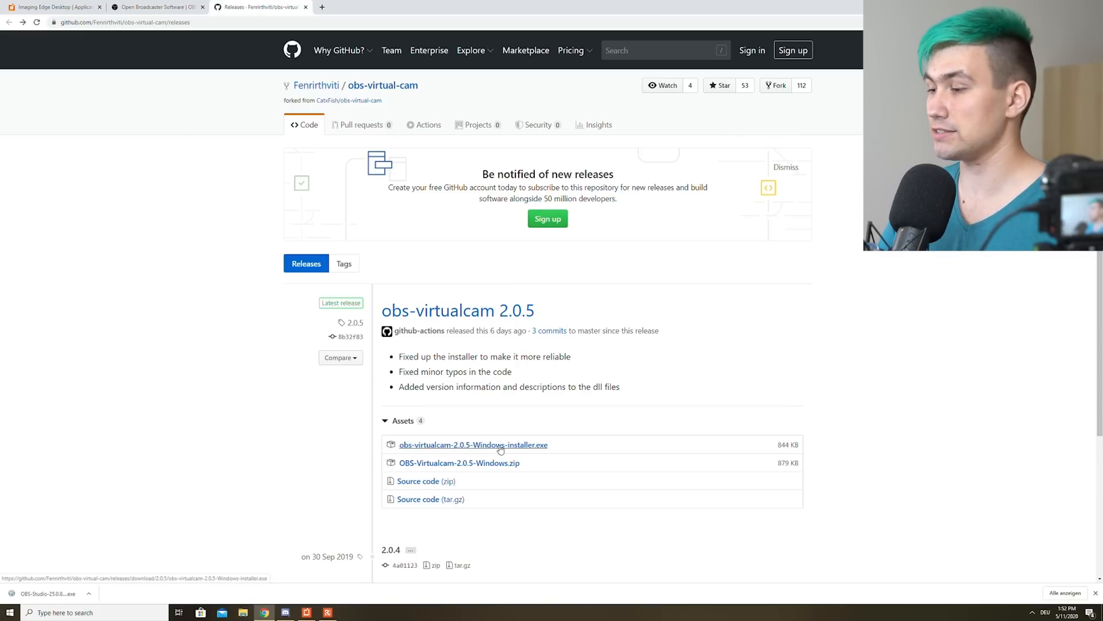
Download obs-virtualcam-2.0.5-Windows-installer.exe from the releases page's Assets.
left_click(472, 444)
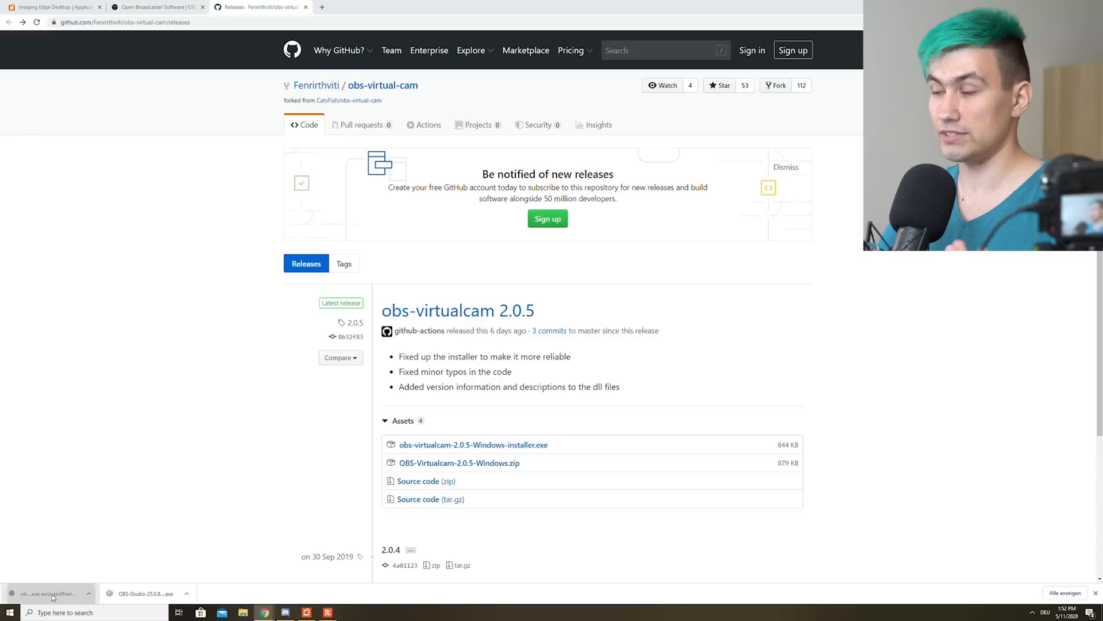
Run the virtualcam installer, accept the GNU GPL licence, and keep the default install folder.
left_click(50, 593)
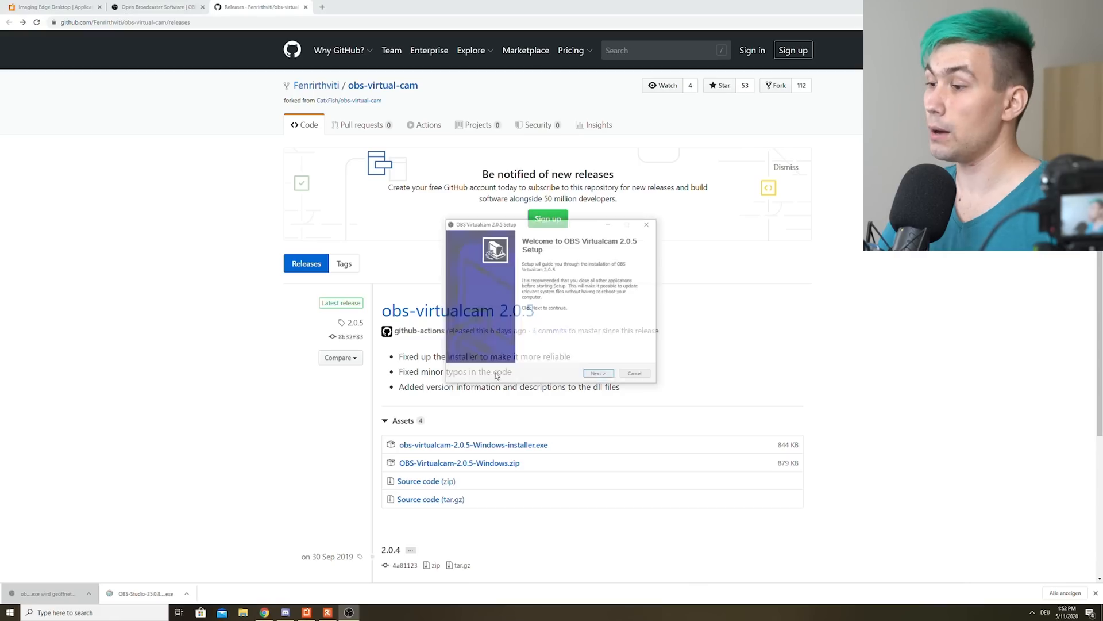
left_click(598, 373)
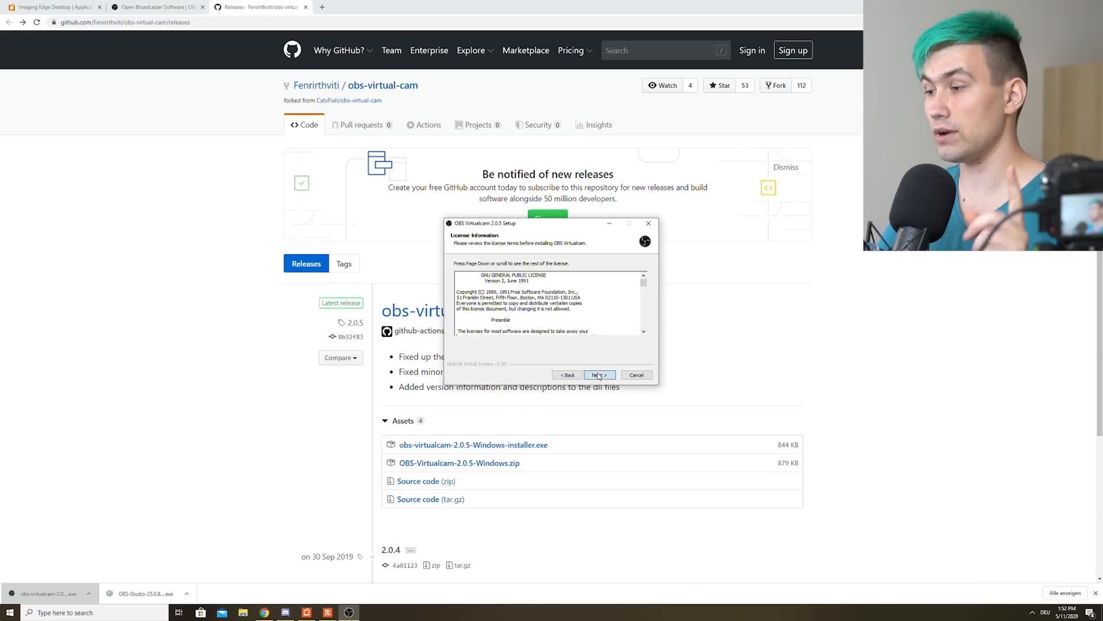
left_click(598, 374)
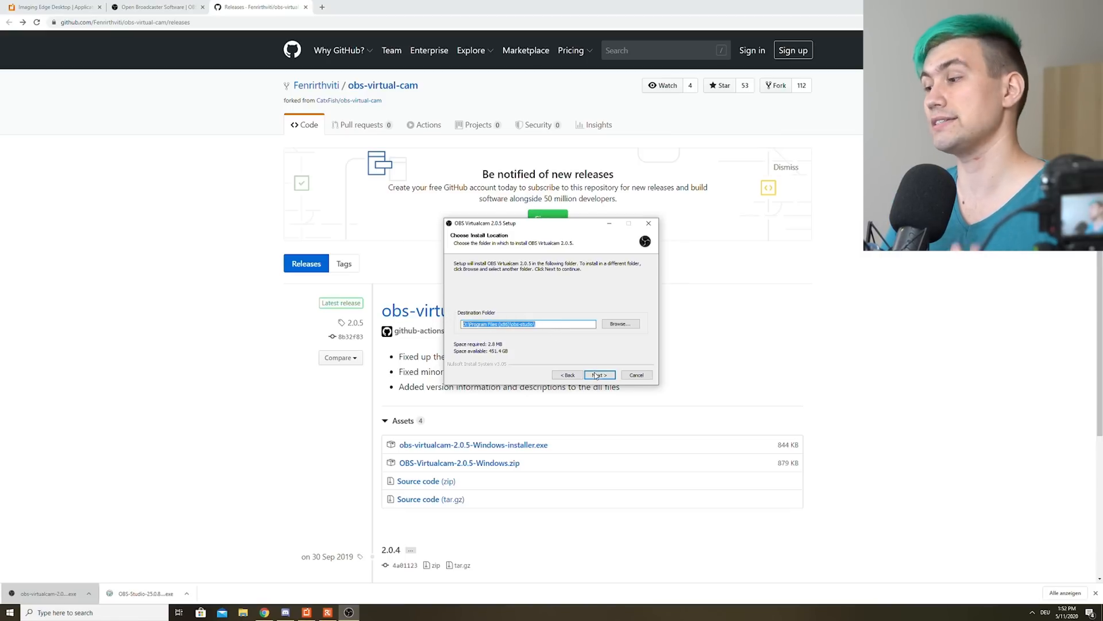
left_click(598, 374)
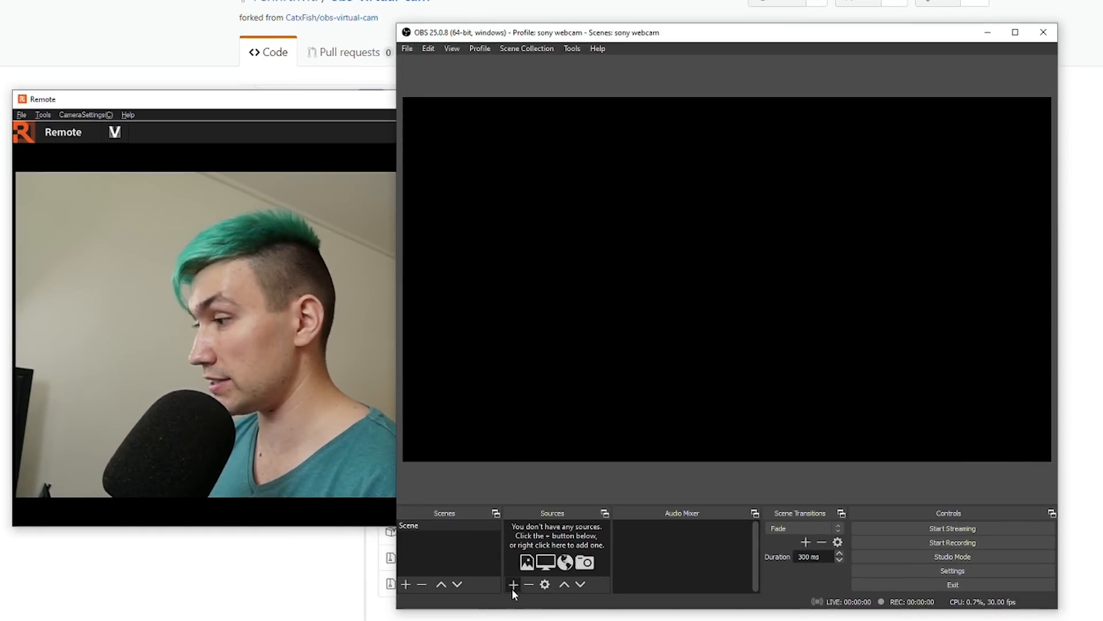
Add a Window Capture source named 'Preview' to the scene.
left_click(513, 584)
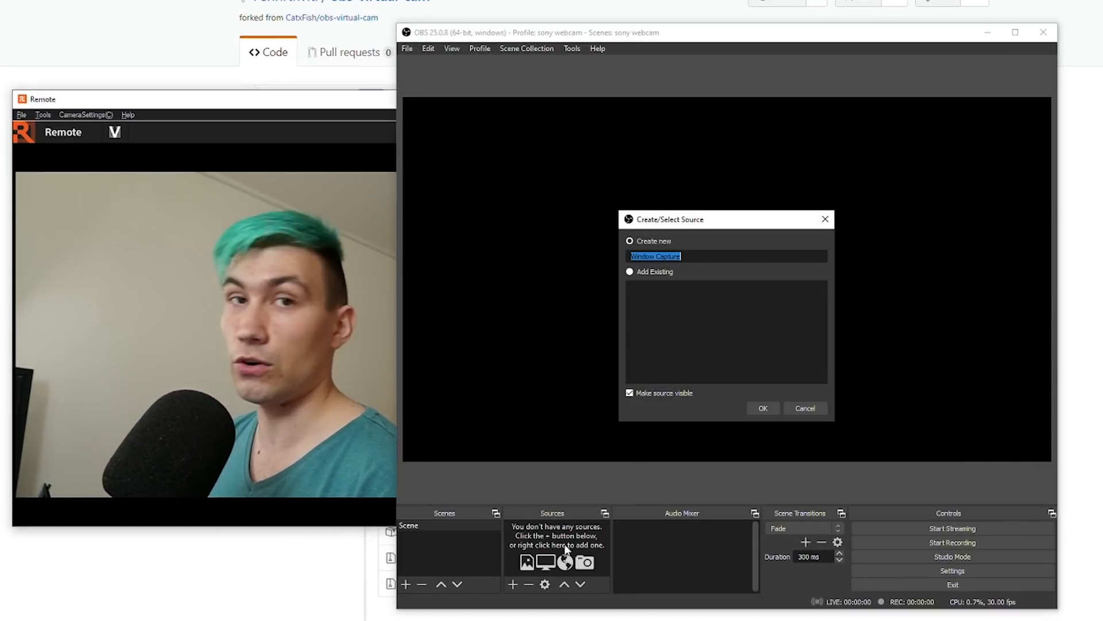
type("P")
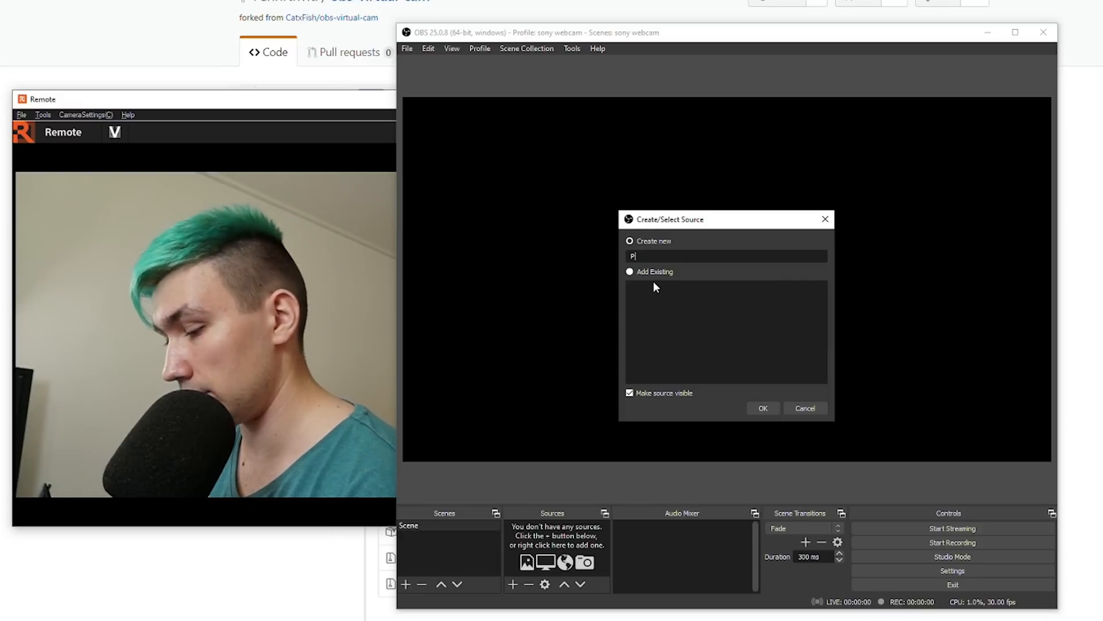
left_click(762, 408)
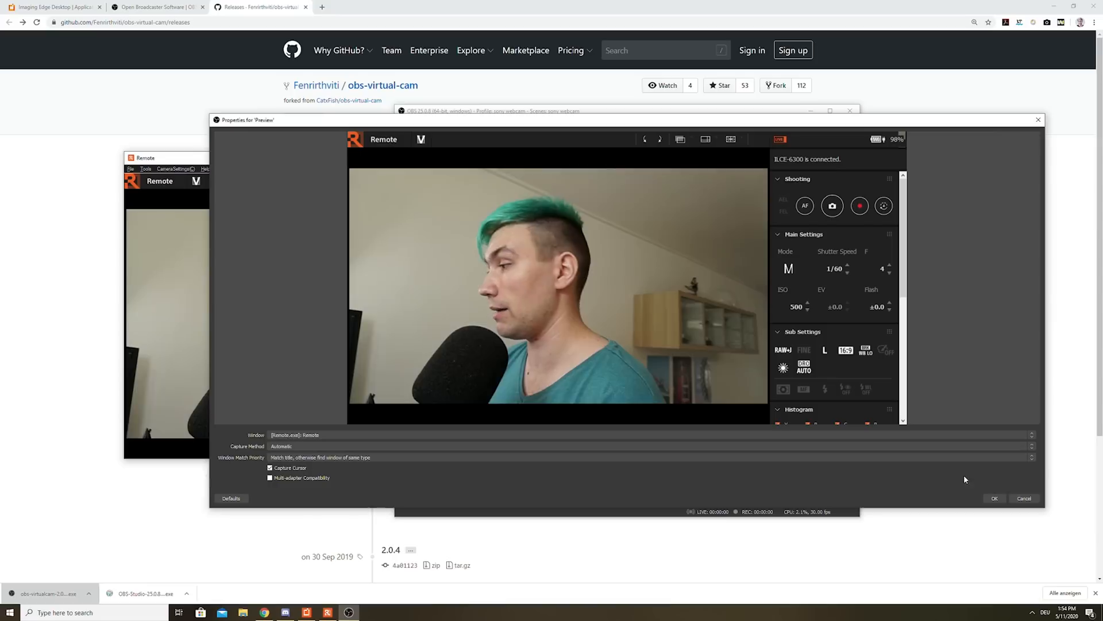
Set the Preview source's window to [Remote.exe]: Remote and confirm.
left_click(1024, 499)
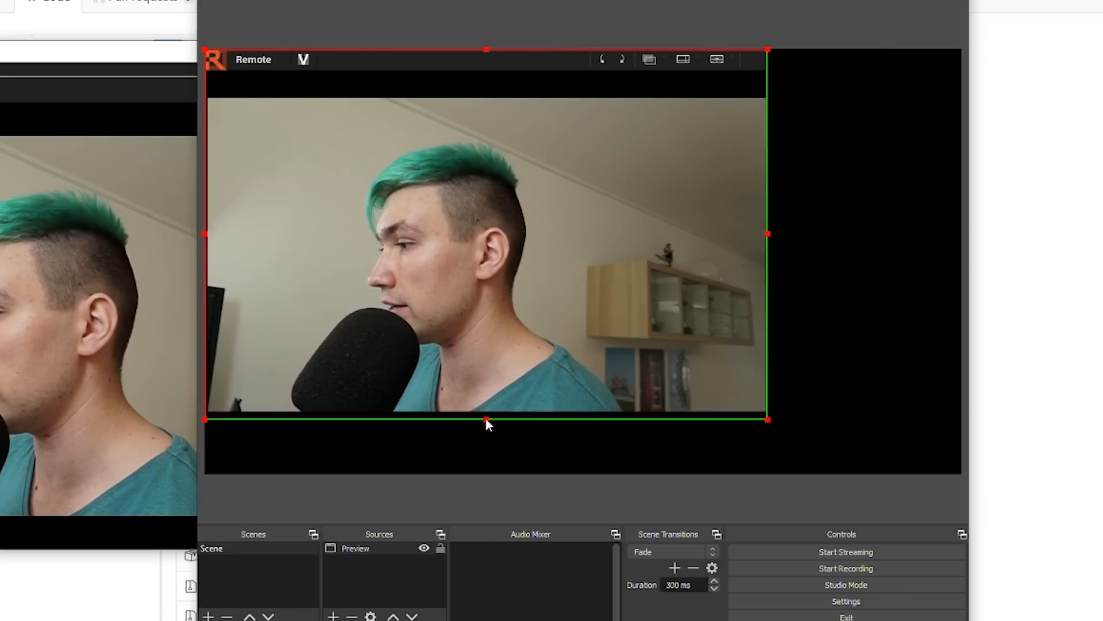
Alt-drag the Preview source's edge to crop off the Remote toolbar and black bars.
left_click_drag(486, 422, 486, 95)
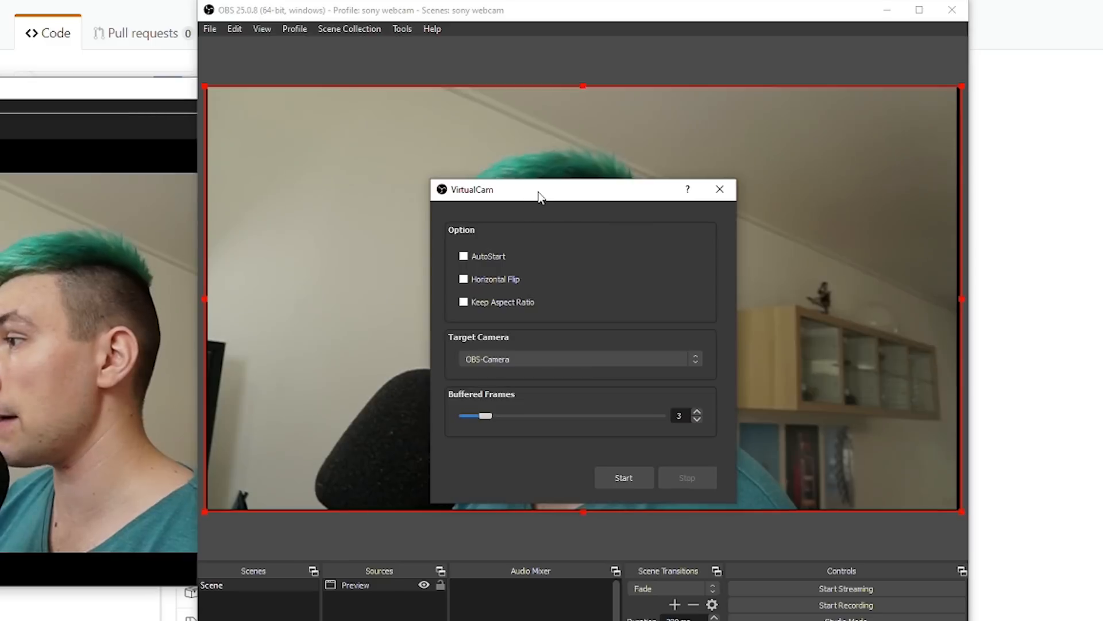
Drag the VirtualCam dialog (OBS-Camera, buffered frames 3) aside to reveal the camera image.
left_click_drag(540, 189, 344, 100)
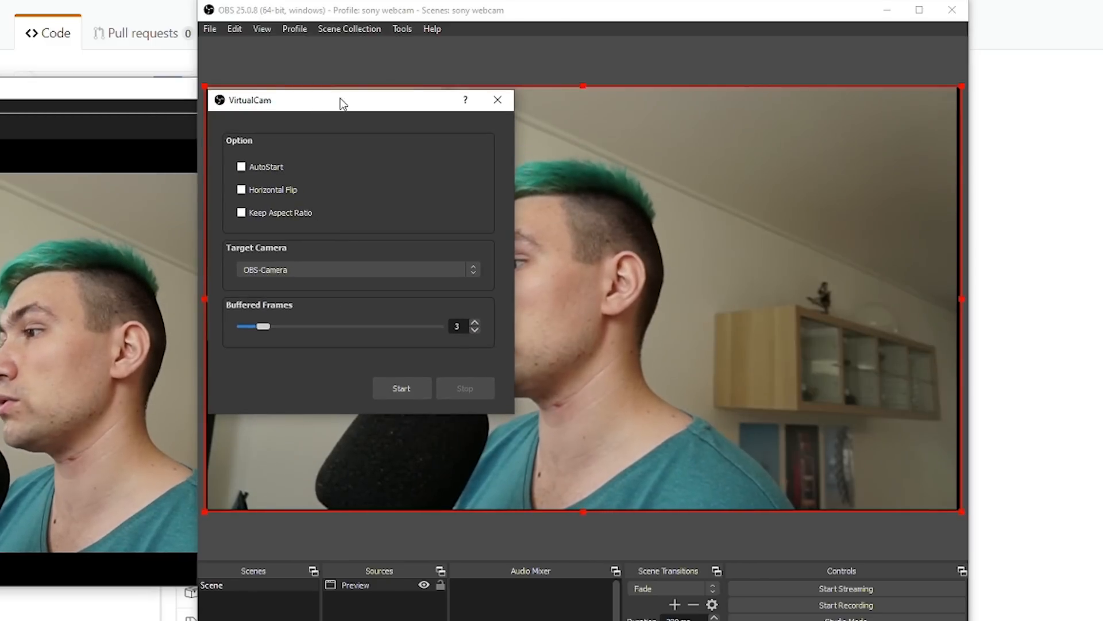